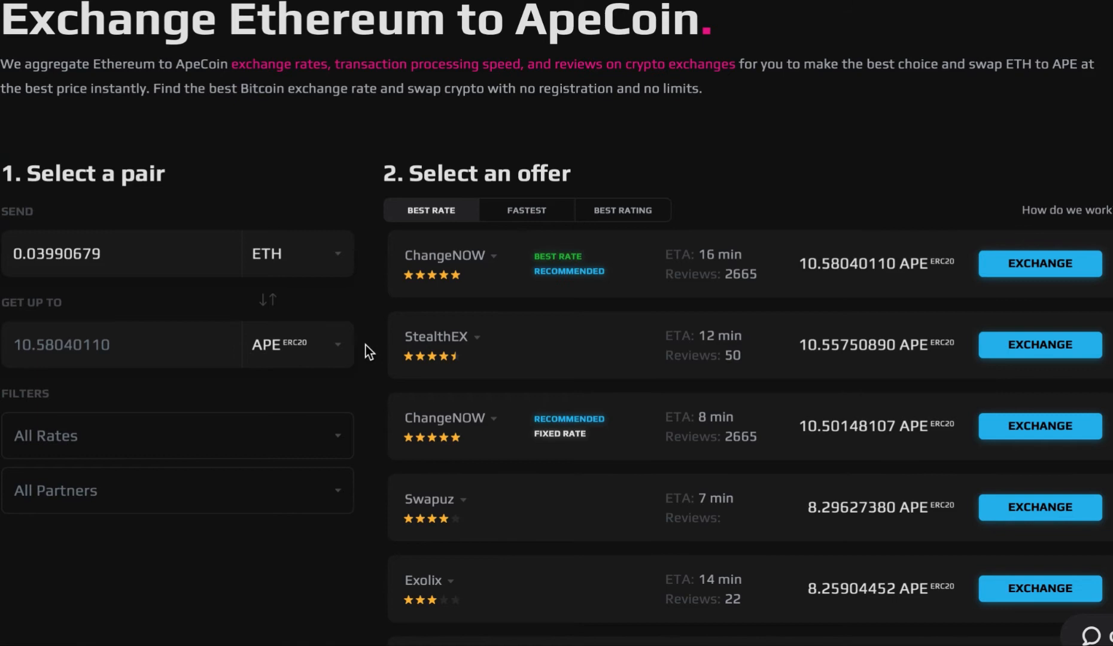
mouse_move(385, 434)
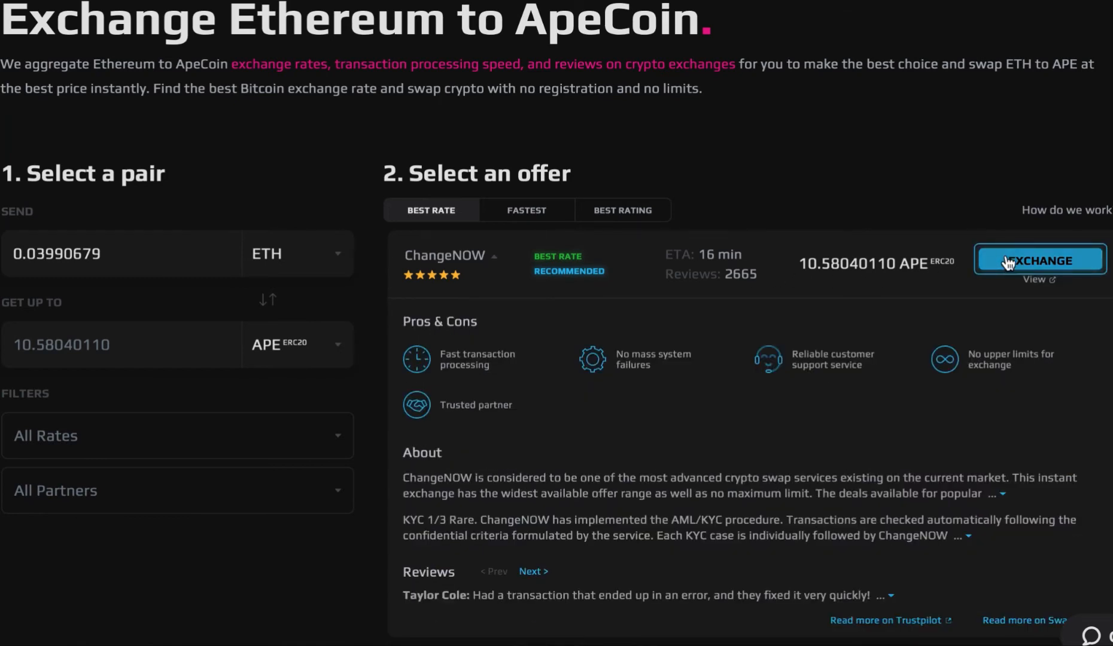
click(1038, 260)
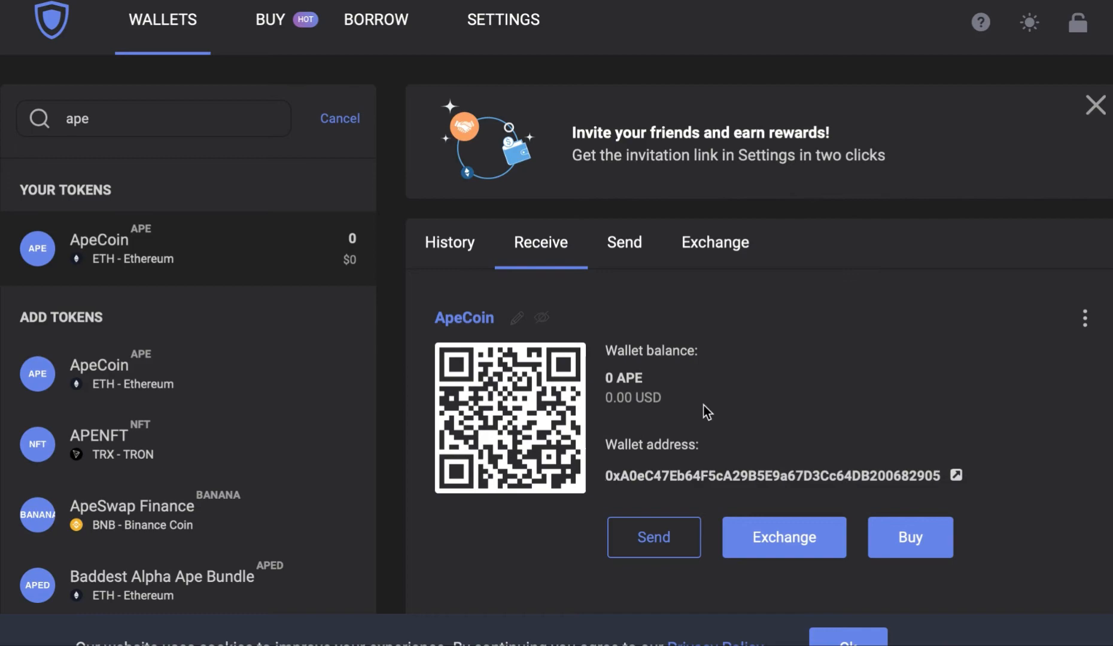
click(784, 537)
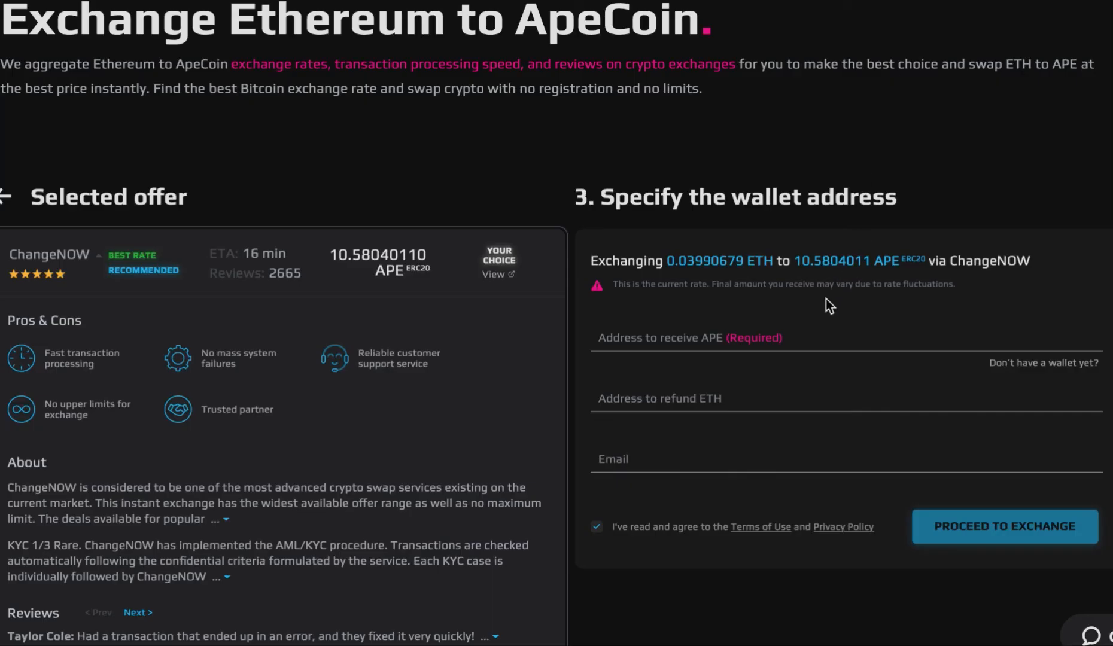
text(0xA0eC47Eb64F5cA29B5E9a67D3Cc64B200682905)
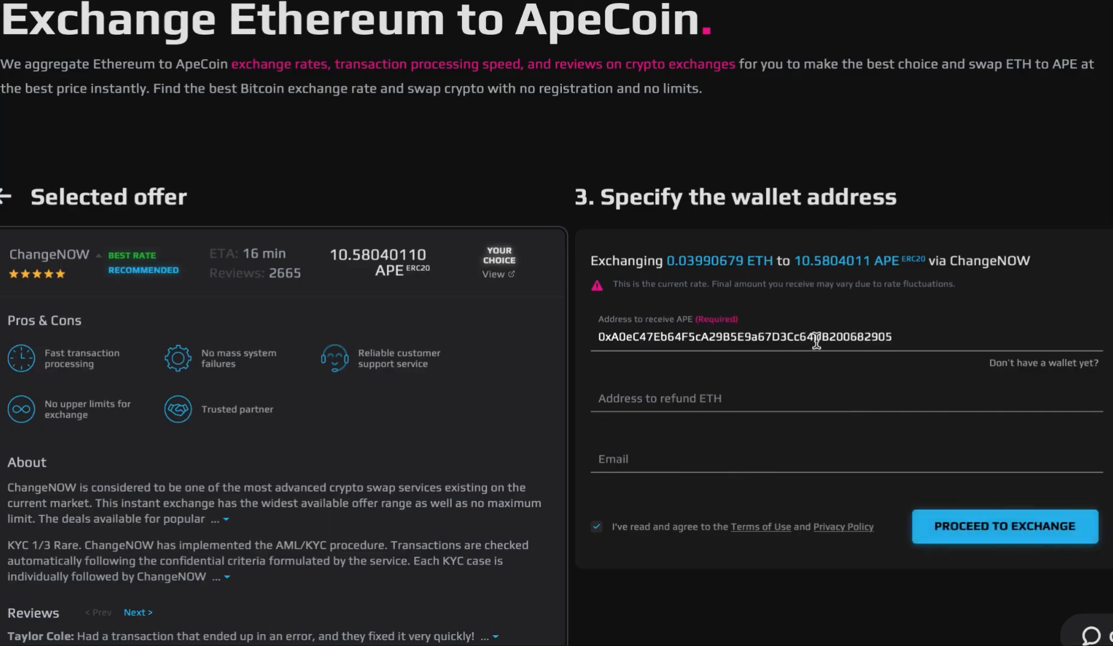
click(1004, 526)
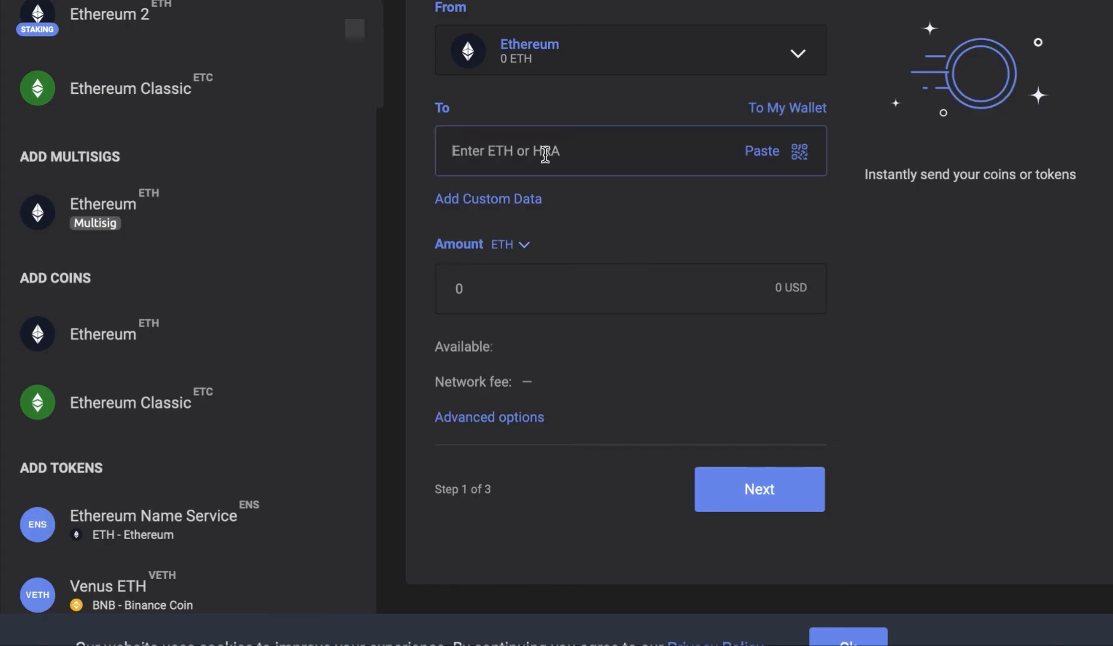
Enter 0.03990679 ETH as the Guarda send amount and continue to the next step.
text(0.03990679)
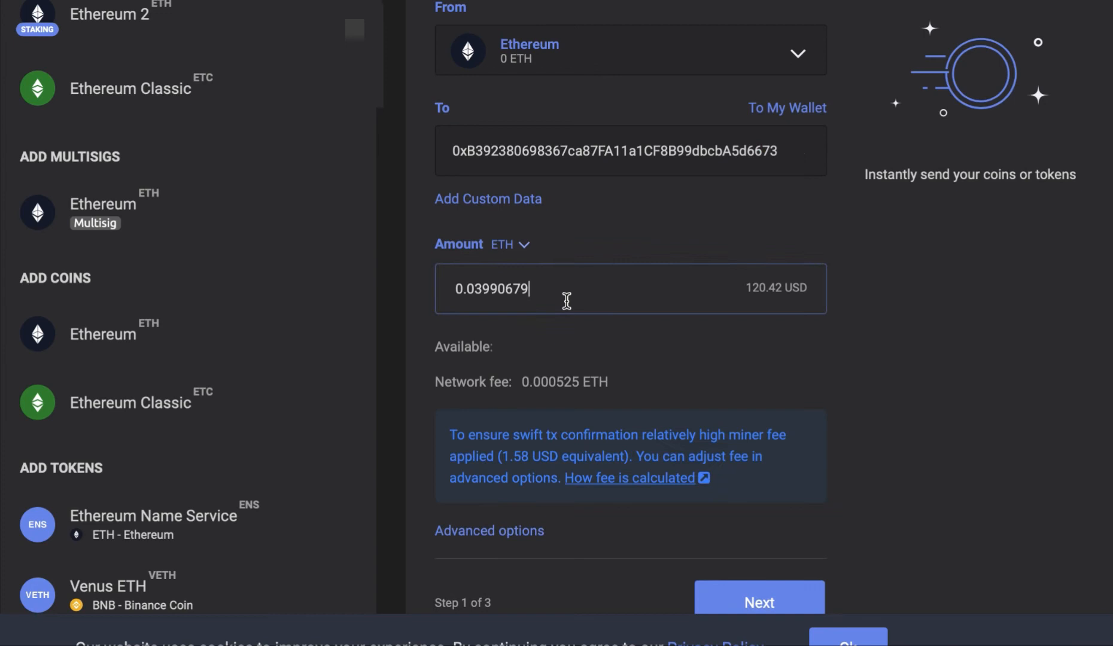
mouse_move(660, 472)
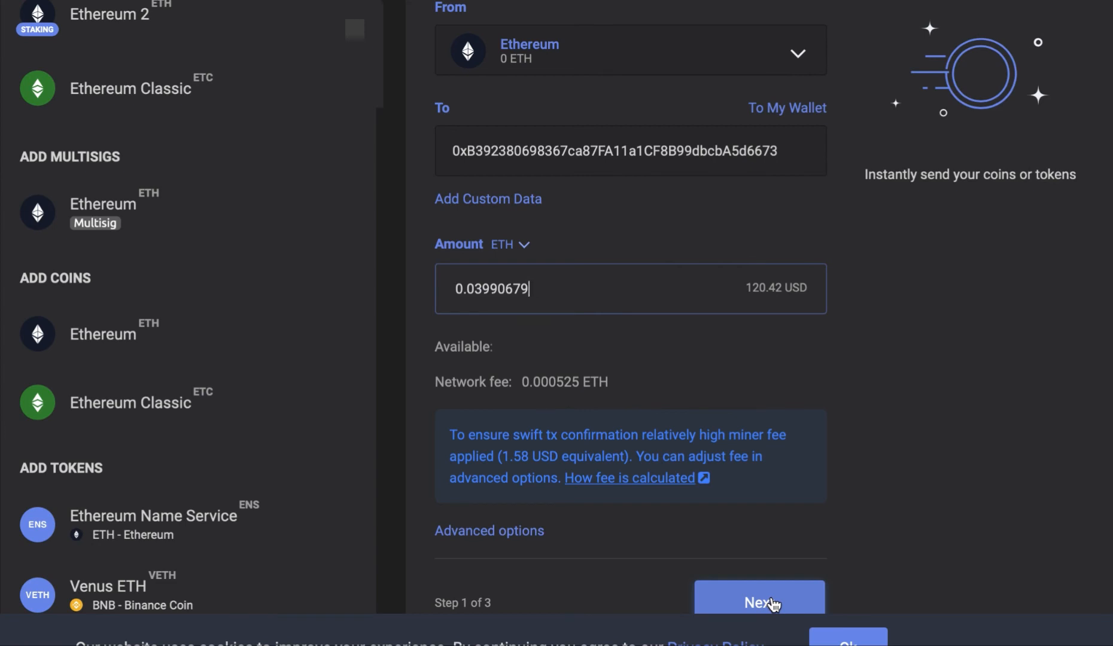
click(758, 603)
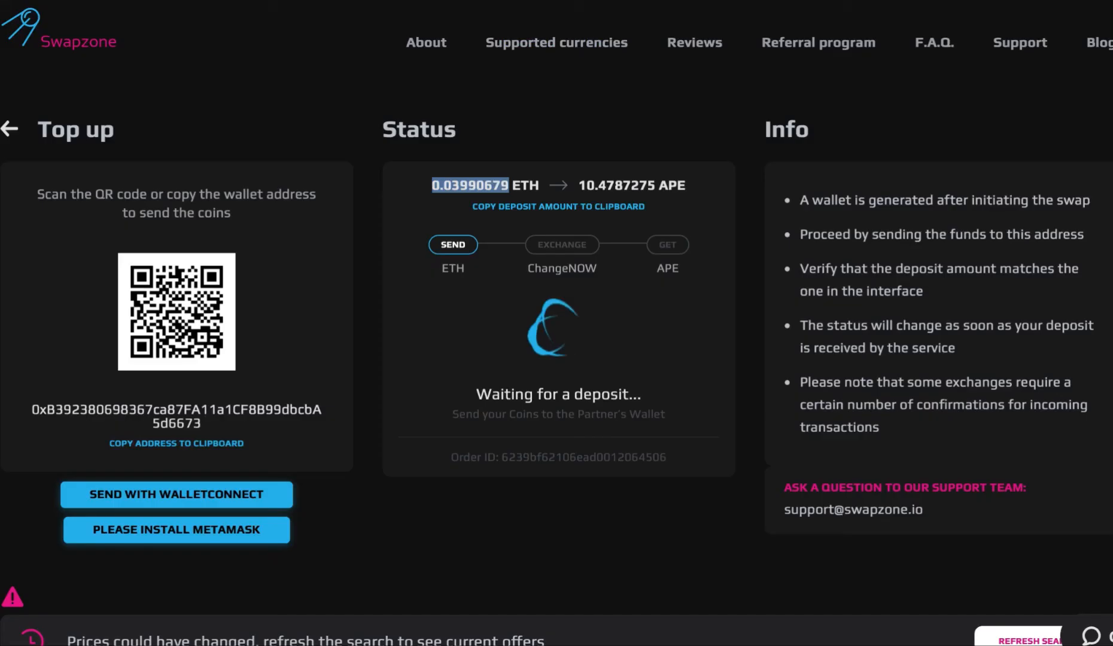